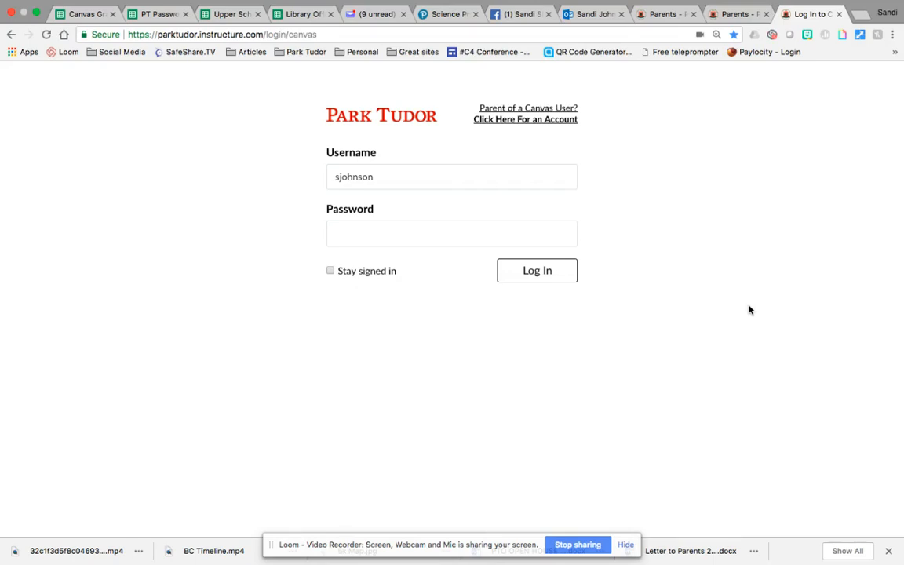
{"action": "mouse_move", "coordinate": [741, 308]}
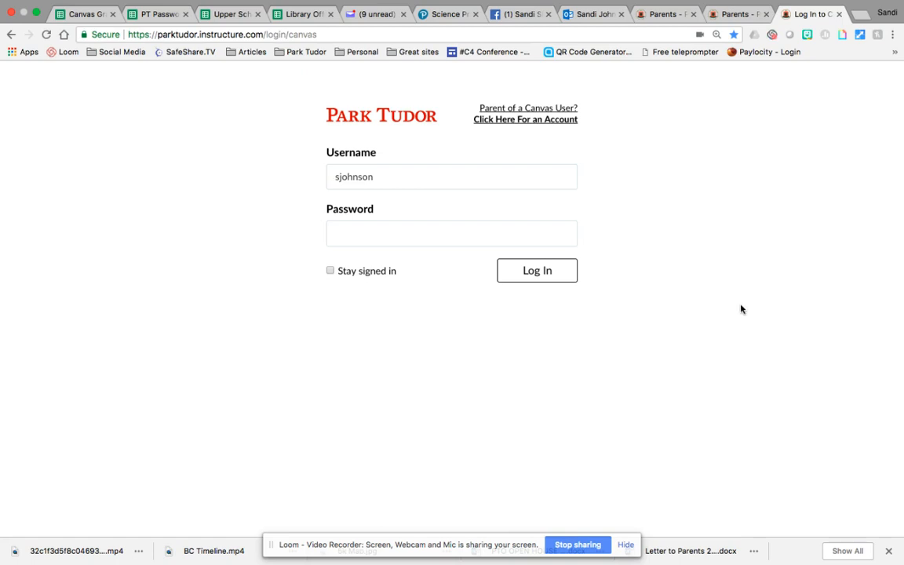
{"action": "mouse_move", "coordinate": [386, 171]}
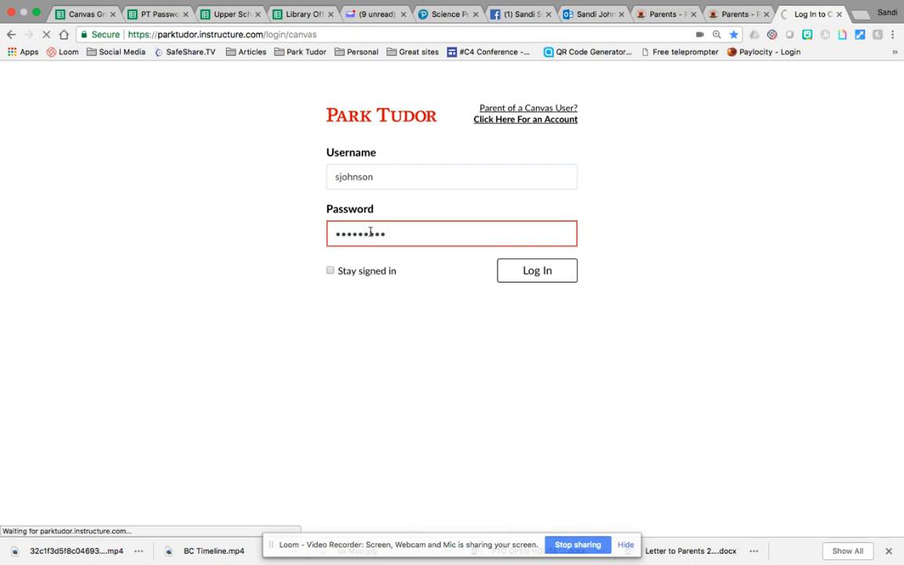
Log in to the Park Tudor Canvas account to reach the Dashboard.
{"action": "left_click", "coordinate": [537, 270]}
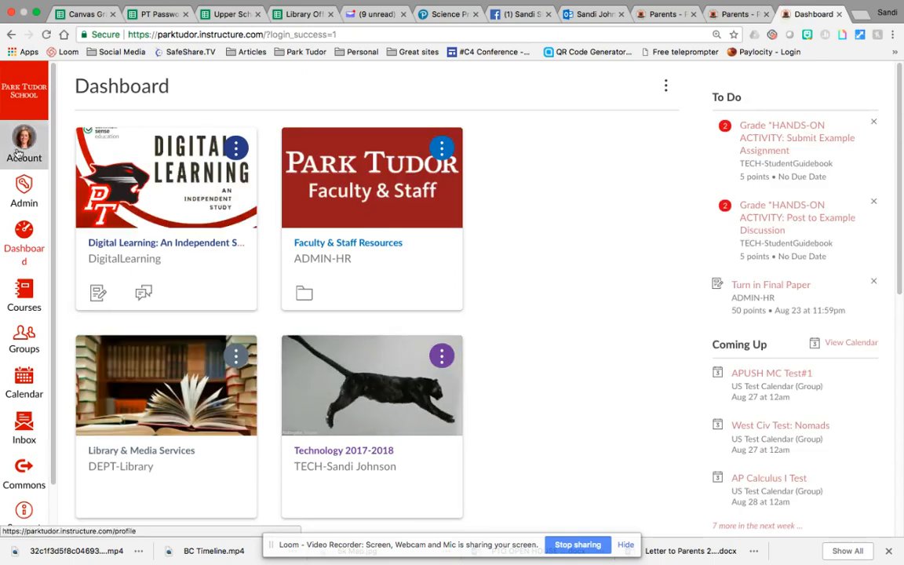
Go to Account > Settings to view the personal settings page.
{"action": "left_click", "coordinate": [24, 144]}
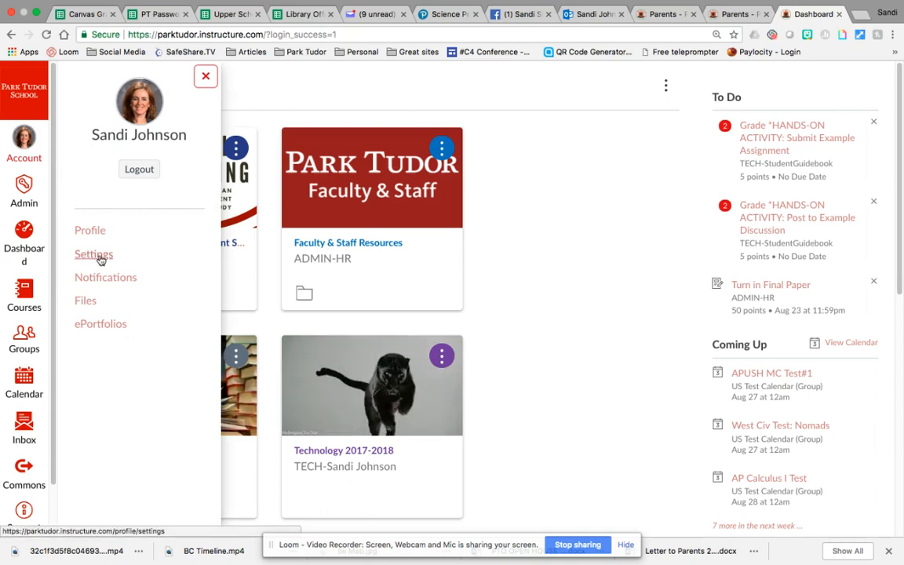
{"action": "left_click", "coordinate": [93, 254]}
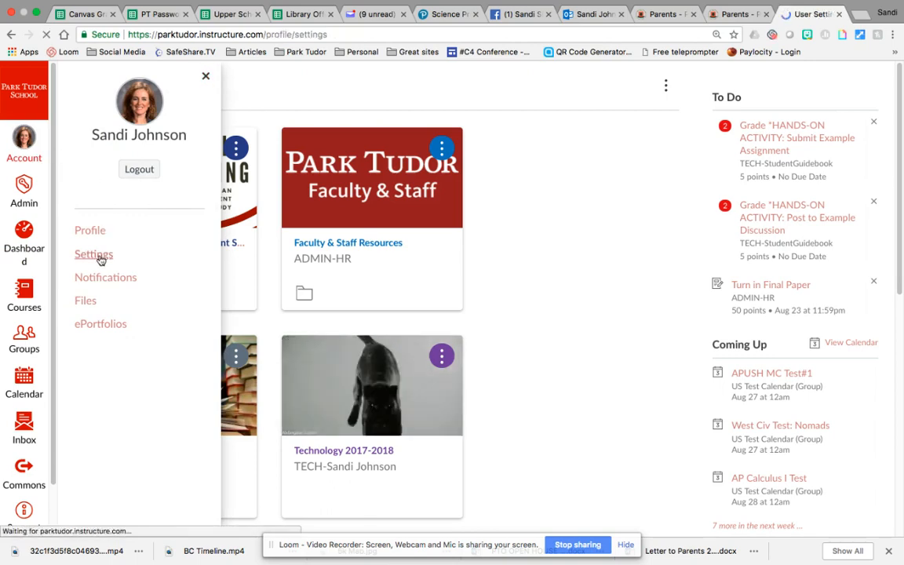
{"action": "left_click", "coordinate": [94, 254]}
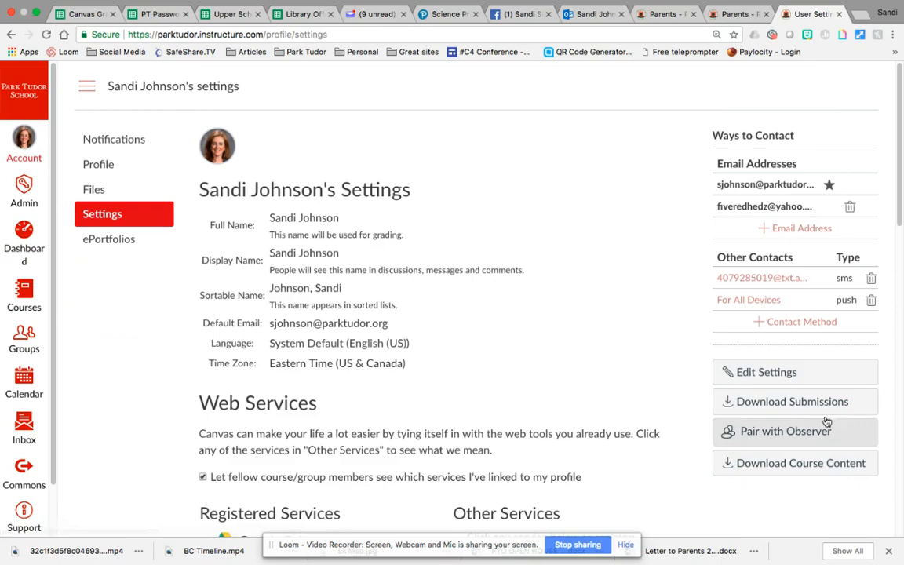
{"action": "mouse_move", "coordinate": [797, 438]}
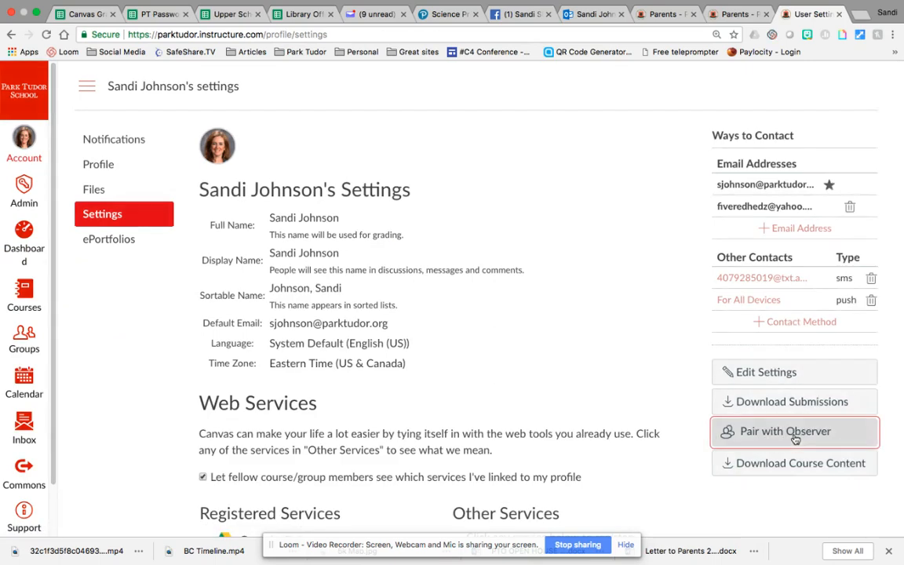
{"action": "left_click", "coordinate": [795, 432]}
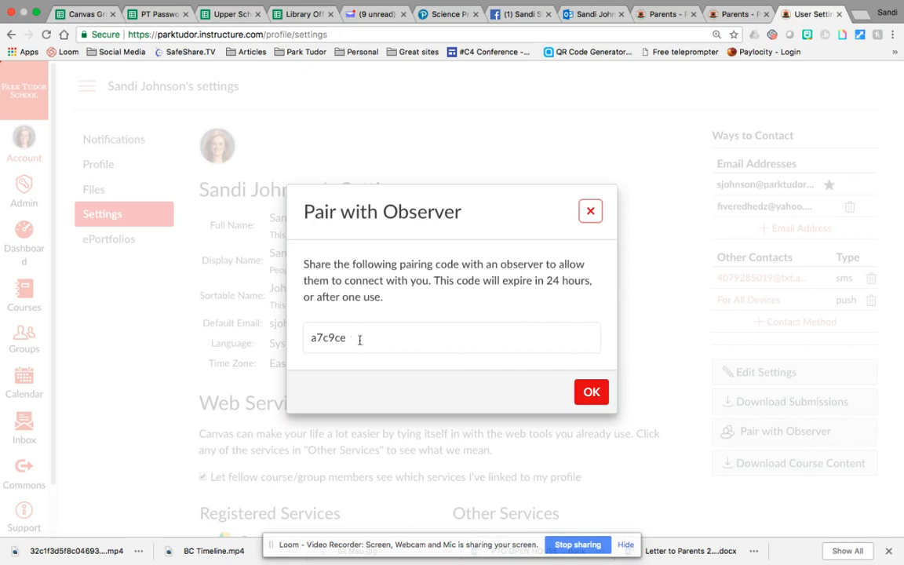
{"action": "mouse_move", "coordinate": [569, 281]}
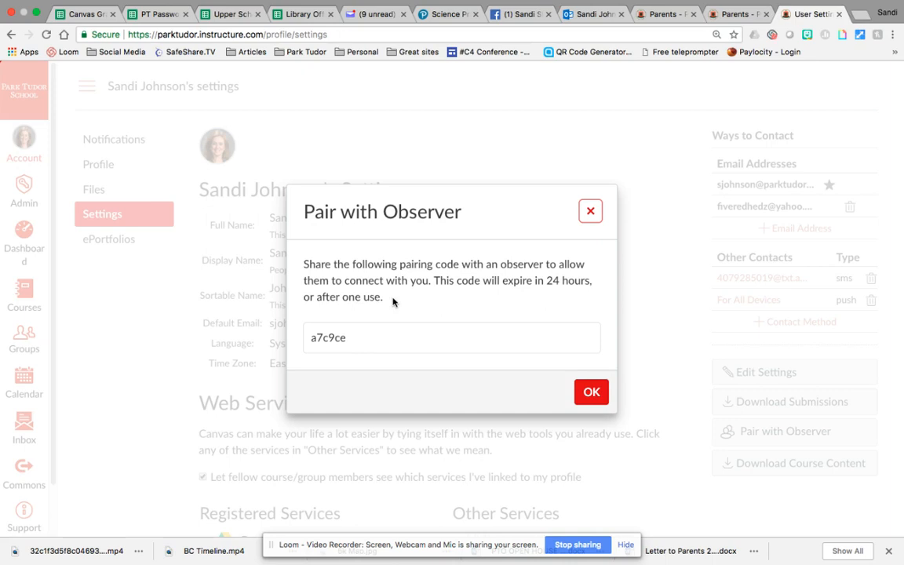
{"action": "mouse_move", "coordinate": [570, 281]}
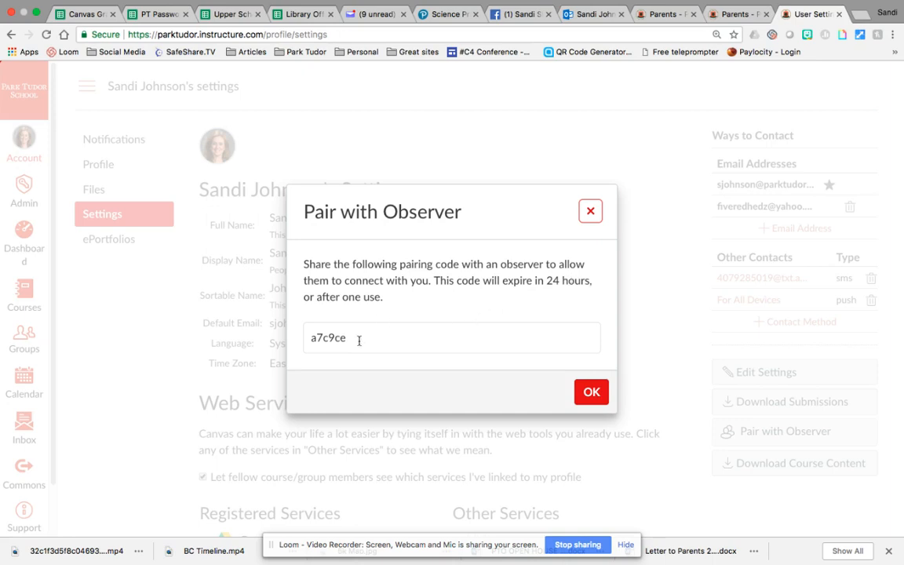
{"action": "mouse_move", "coordinate": [594, 392]}
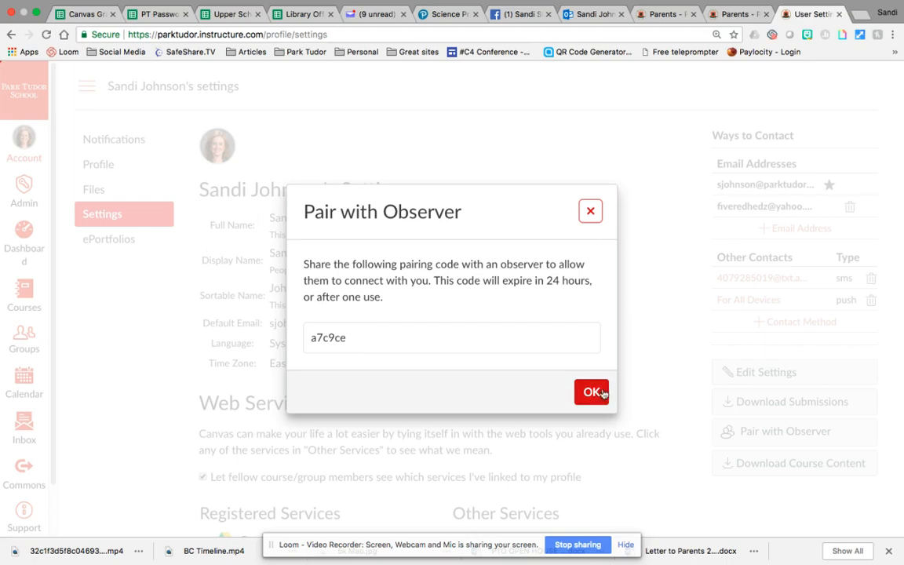
{"action": "left_click", "coordinate": [591, 392]}
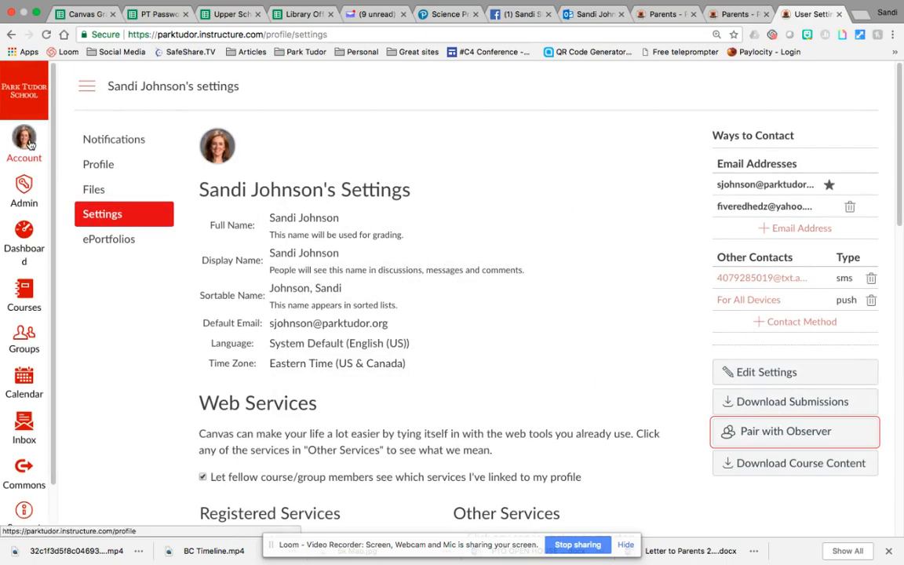
Log out from the Account tray to reach the school sign-in page.
{"action": "left_click", "coordinate": [24, 140]}
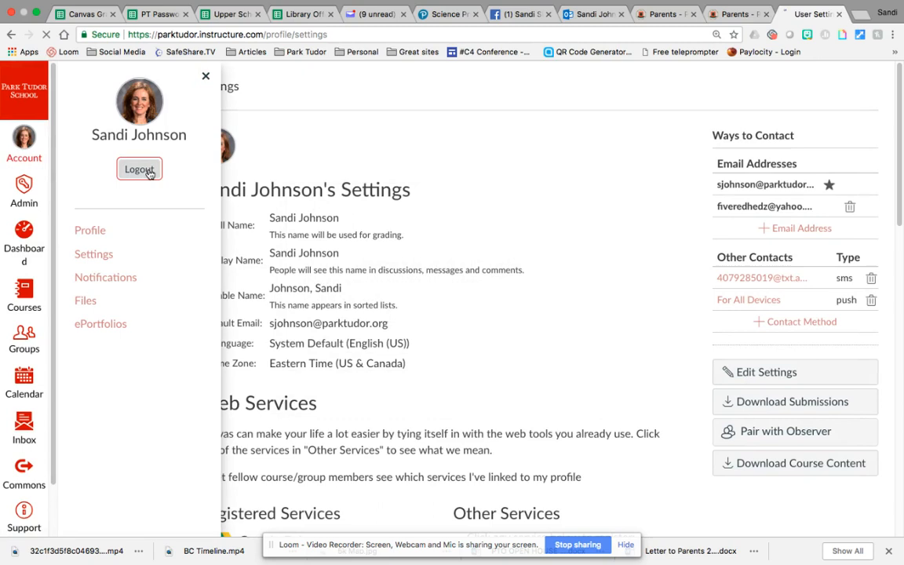
{"action": "left_click", "coordinate": [138, 169]}
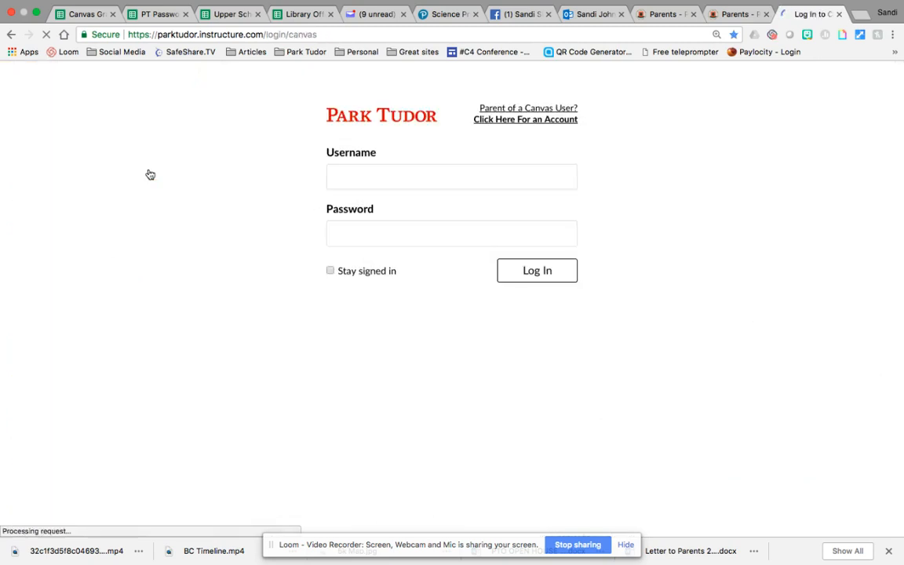
{"action": "left_click", "coordinate": [451, 176]}
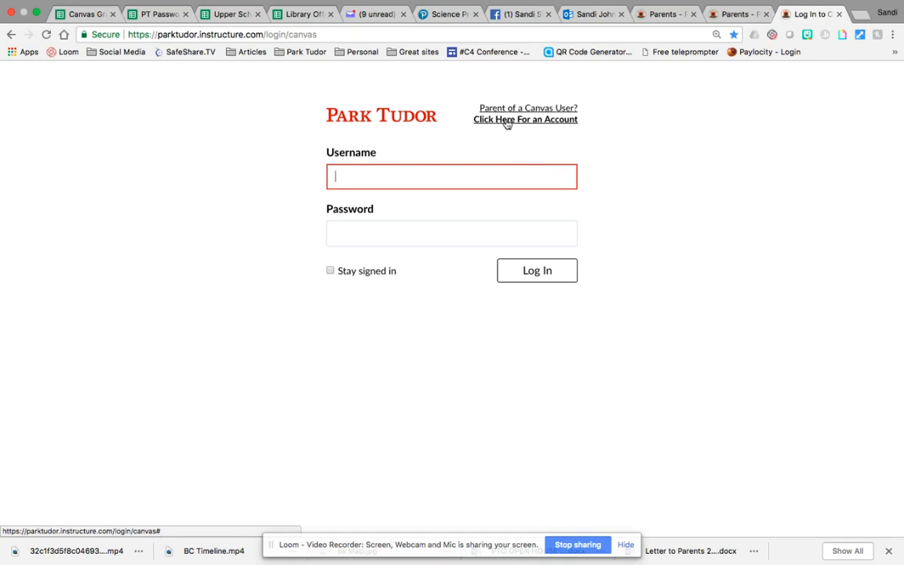
{"action": "mouse_move", "coordinate": [510, 123]}
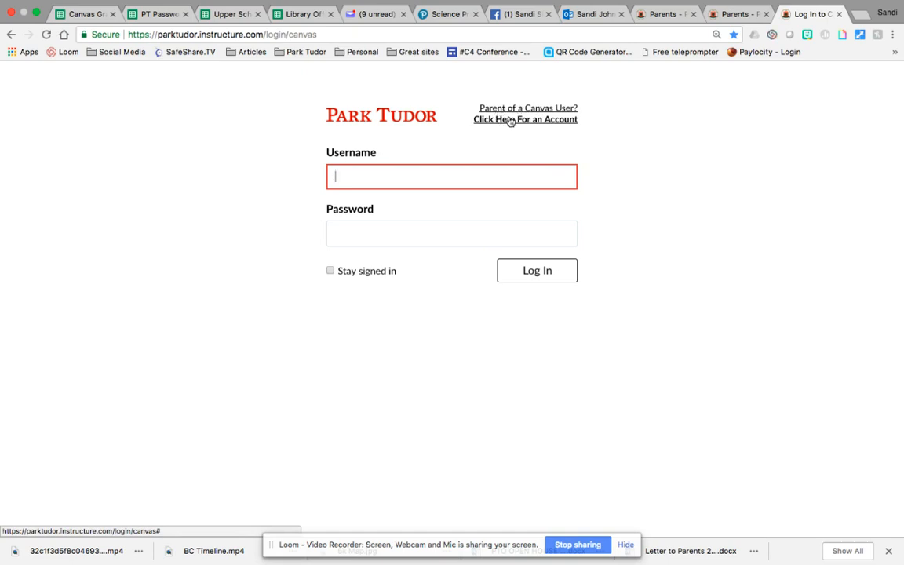
Follow the 'Parent of a Canvas User? Click Here For an Account' link to the Parent Signup form.
{"action": "left_click", "coordinate": [525, 119]}
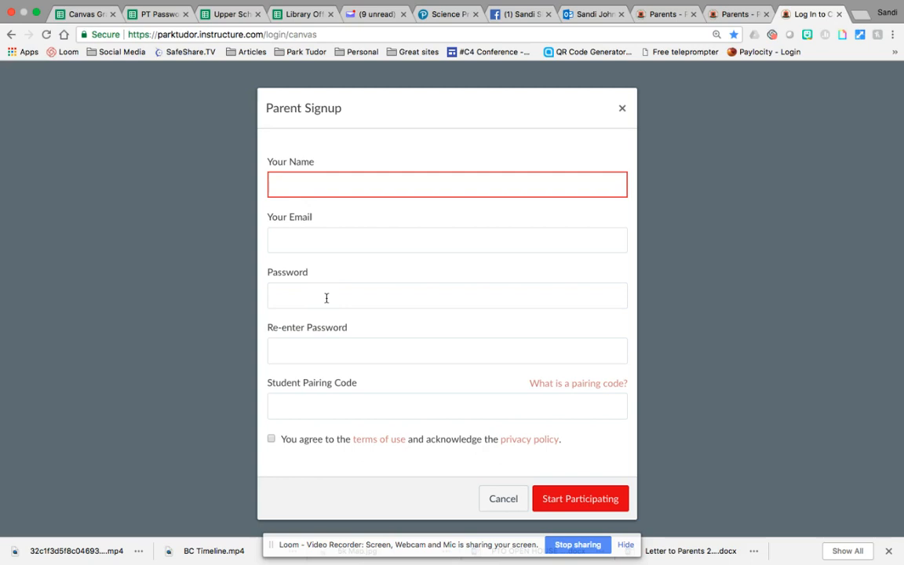
{"action": "left_click", "coordinate": [447, 183]}
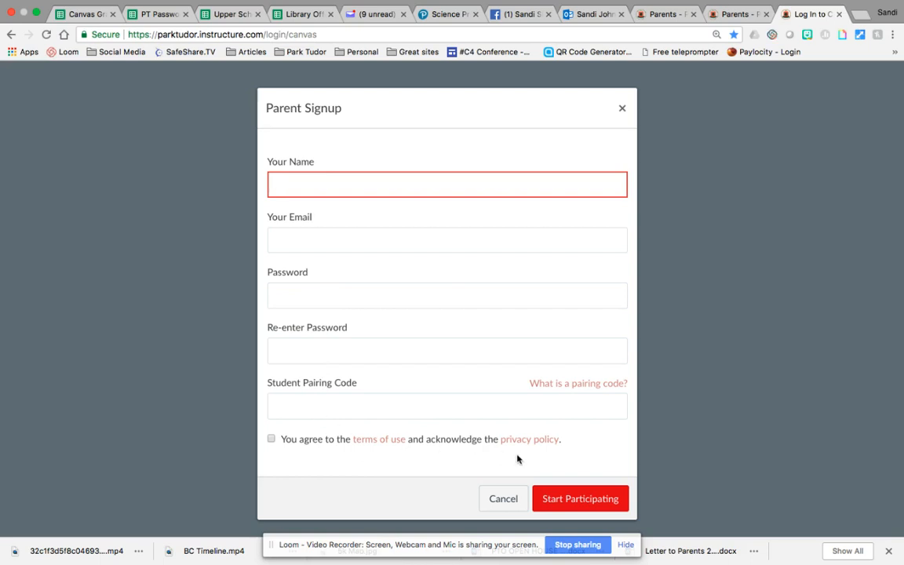
{"action": "mouse_move", "coordinate": [752, 372]}
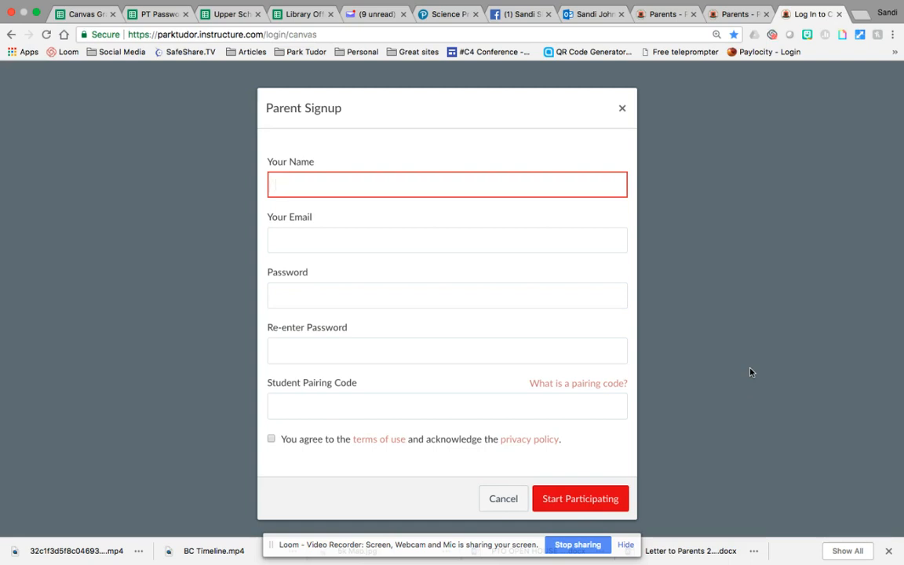
{"action": "mouse_move", "coordinate": [633, 108]}
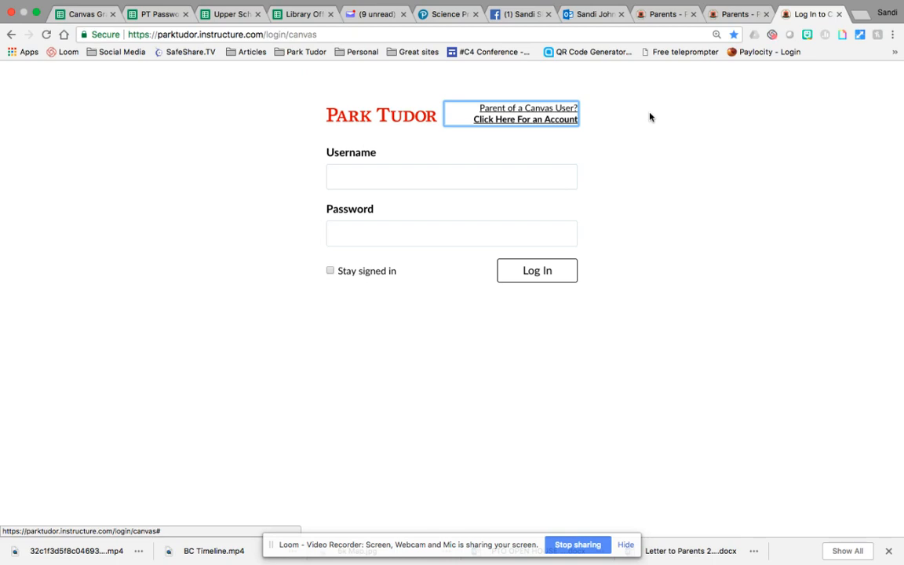
{"action": "mouse_move", "coordinate": [599, 401]}
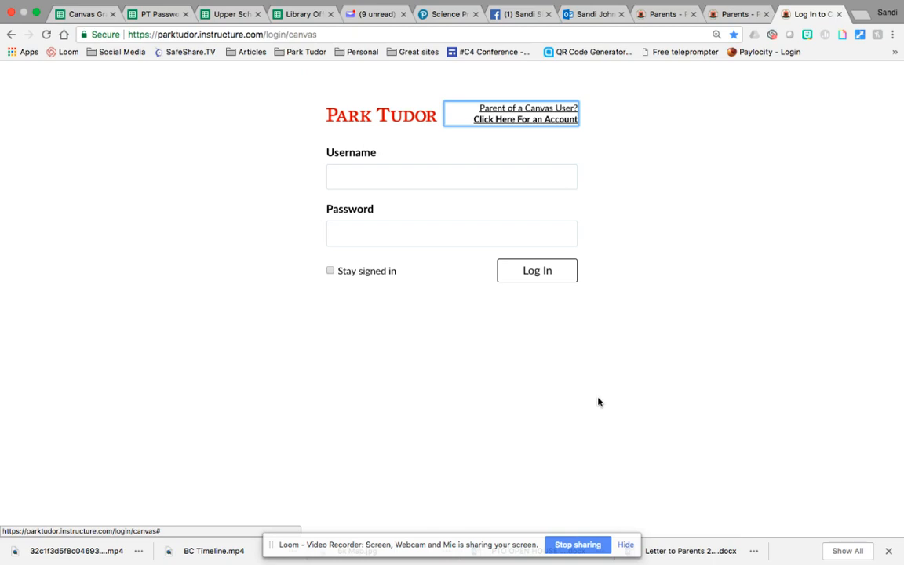